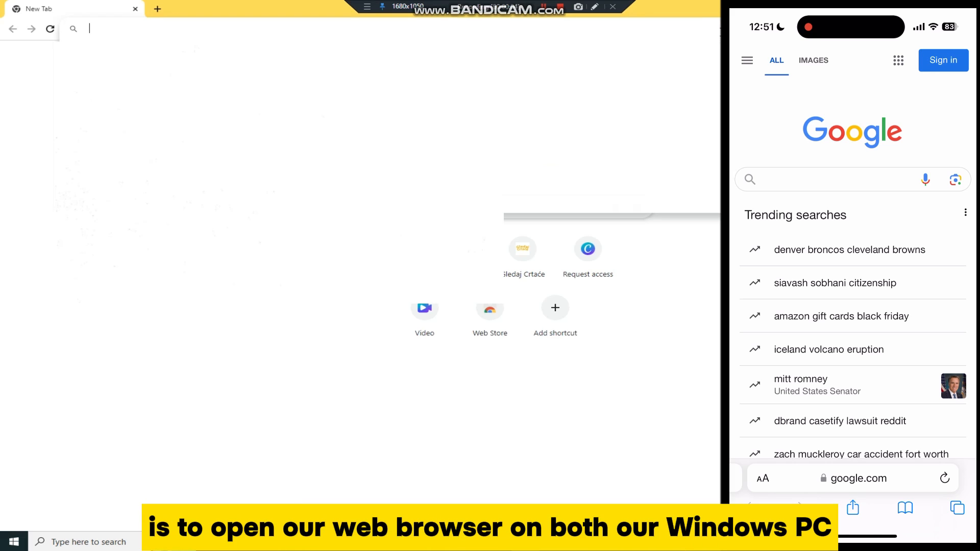
- Load pairdrop.net in Chrome on the PC so the iPhone shows as an available device
type("pairdrop.net")
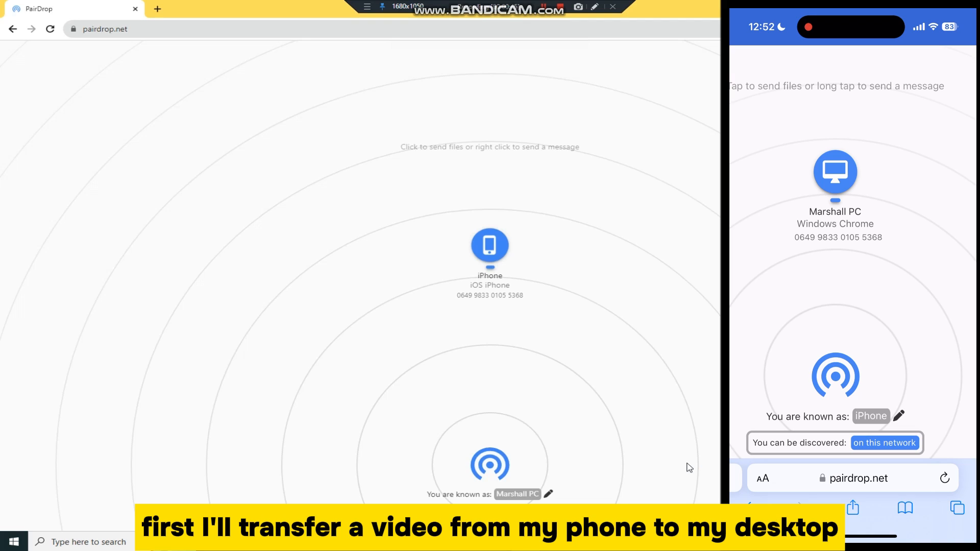
- From the iPhone, send IMG_5333.mov from the Photo Library to the PC device
left_click(835, 172)
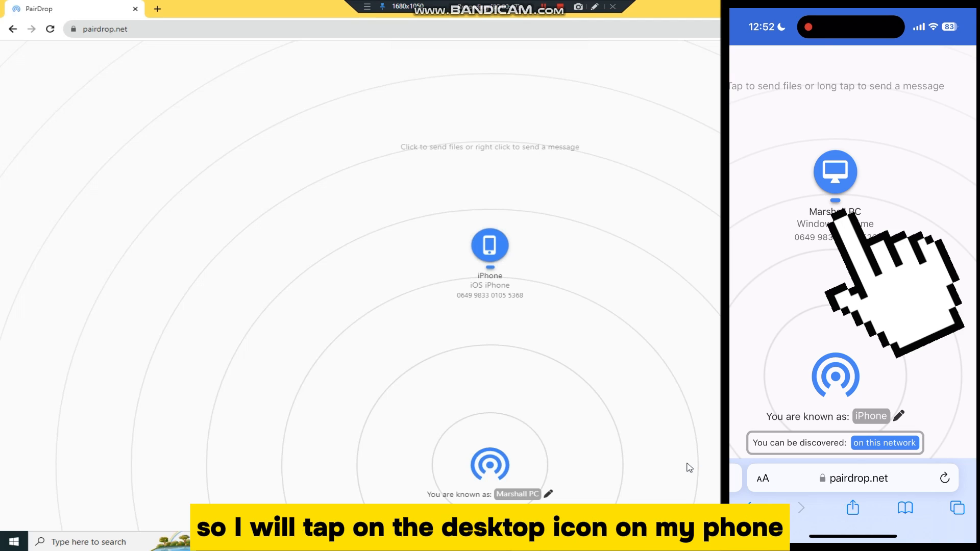
left_click(834, 171)
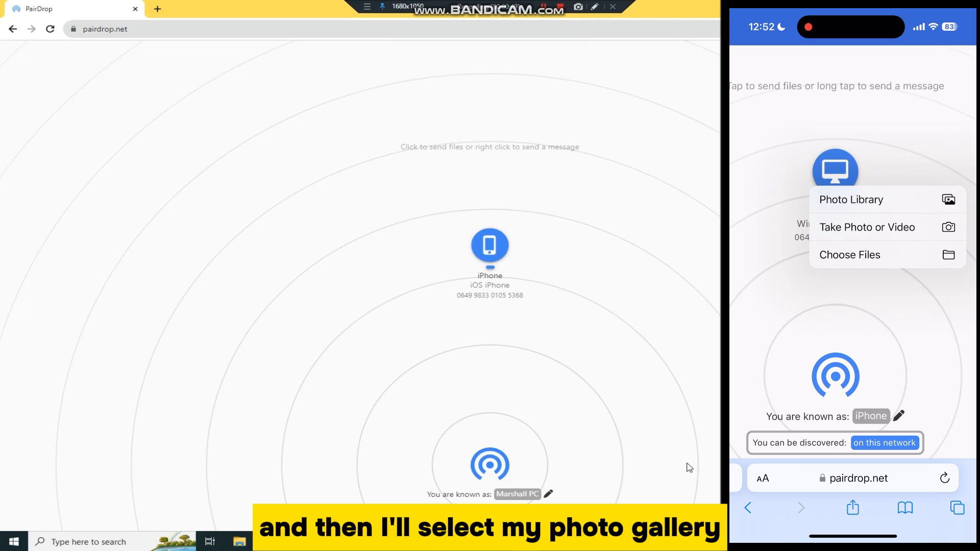
left_click(851, 200)
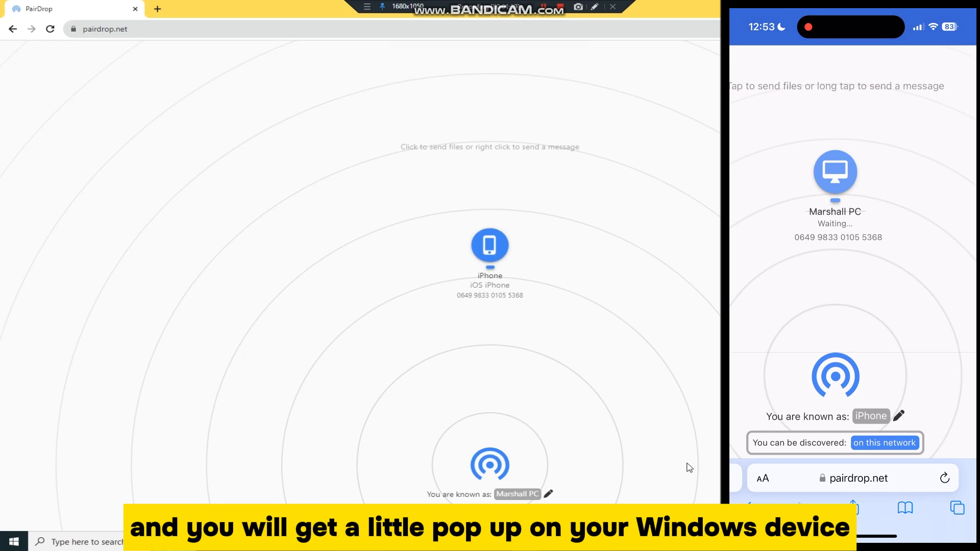
left_click(490, 245)
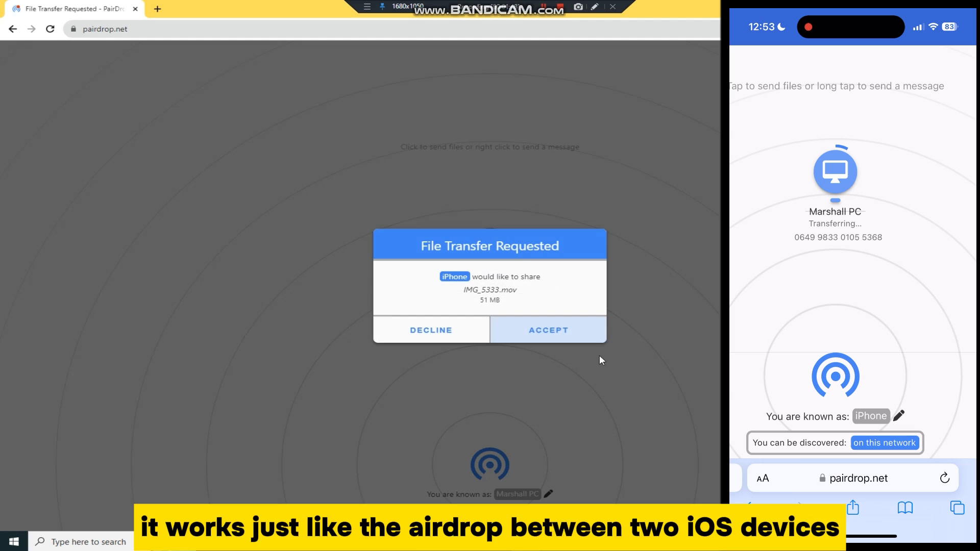
- Accept the IMG_5333.mov transfer request so the video downloads with a preview
left_click(549, 330)
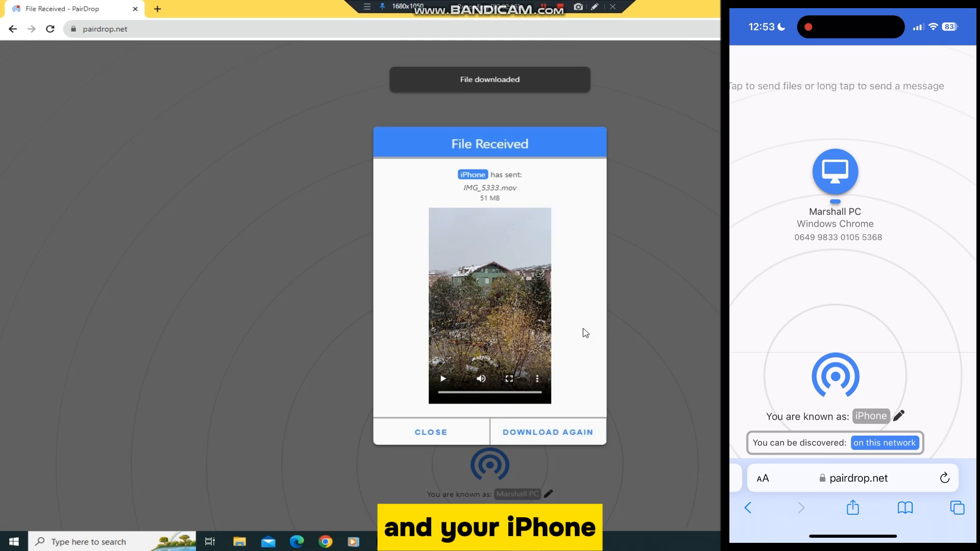
mouse_move(683, 145)
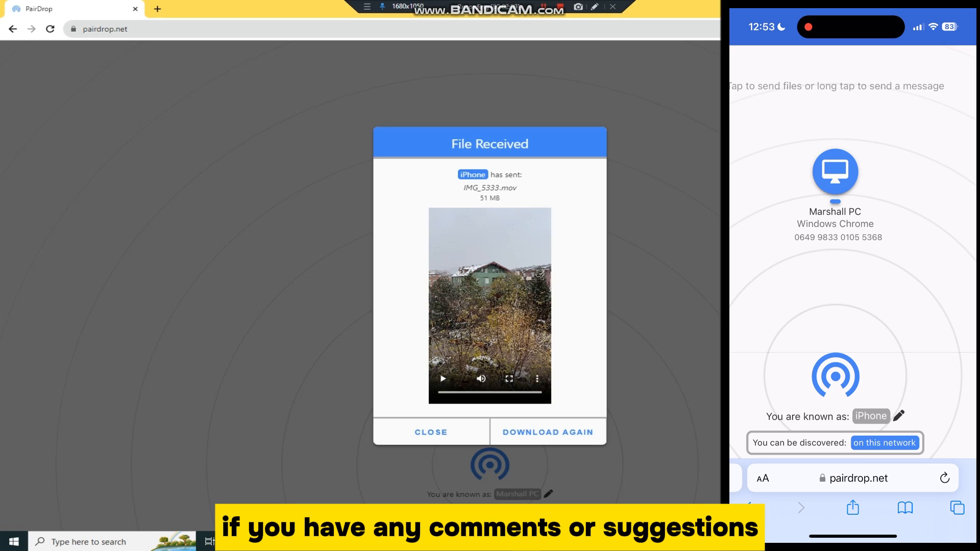
left_click(547, 432)
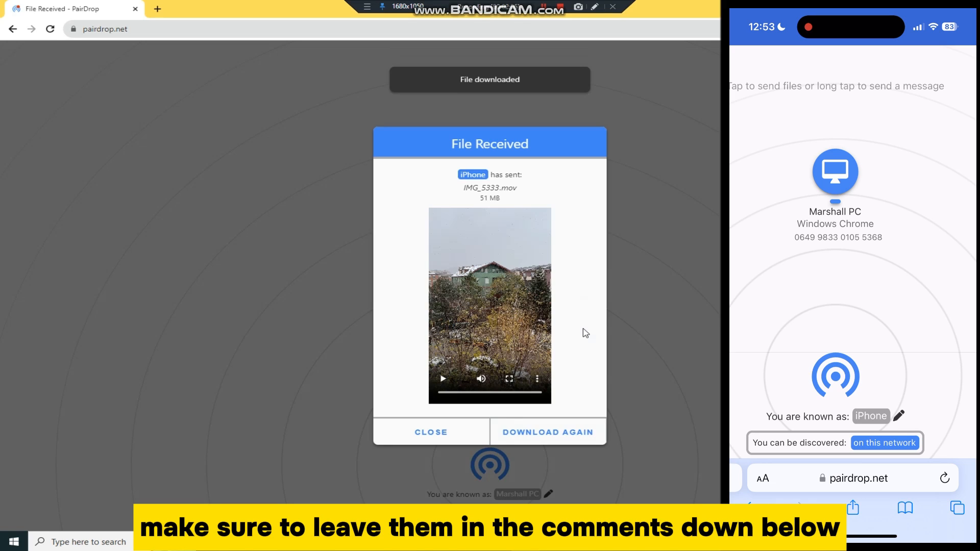